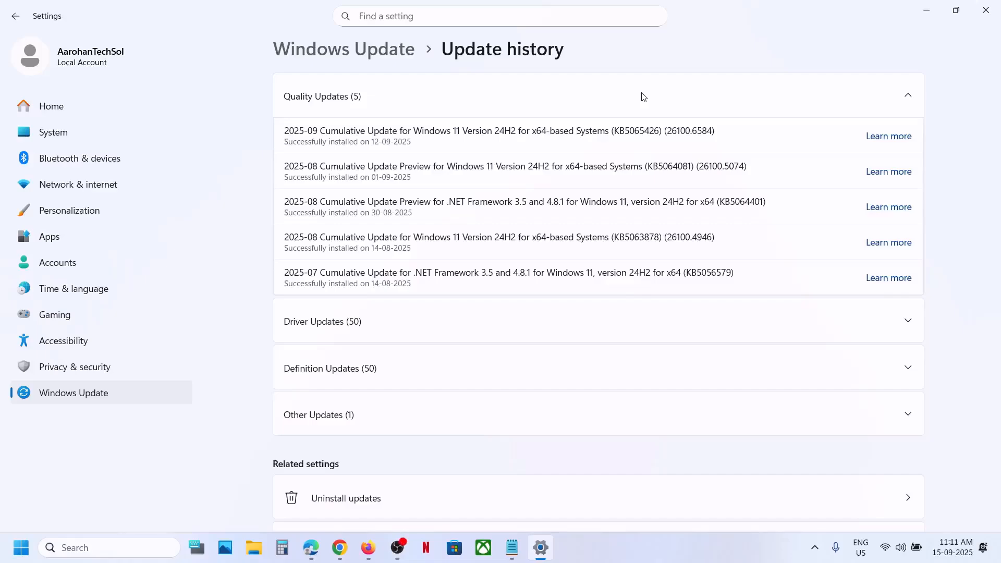
mouse_move(841, 4)
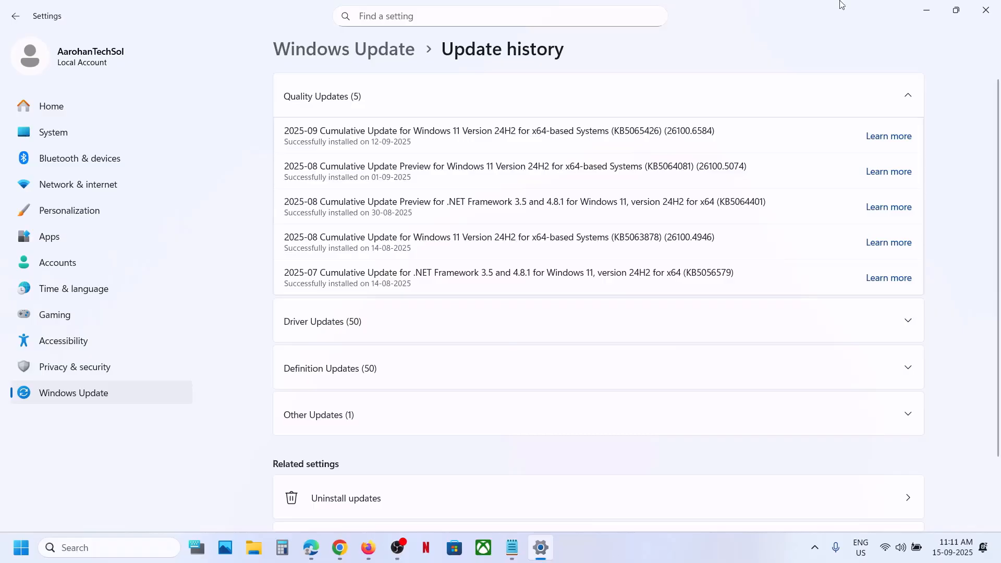
Step: Note the KB5065426 update in history, then go to Uninstall updates under Related settings
double_click(635, 131)
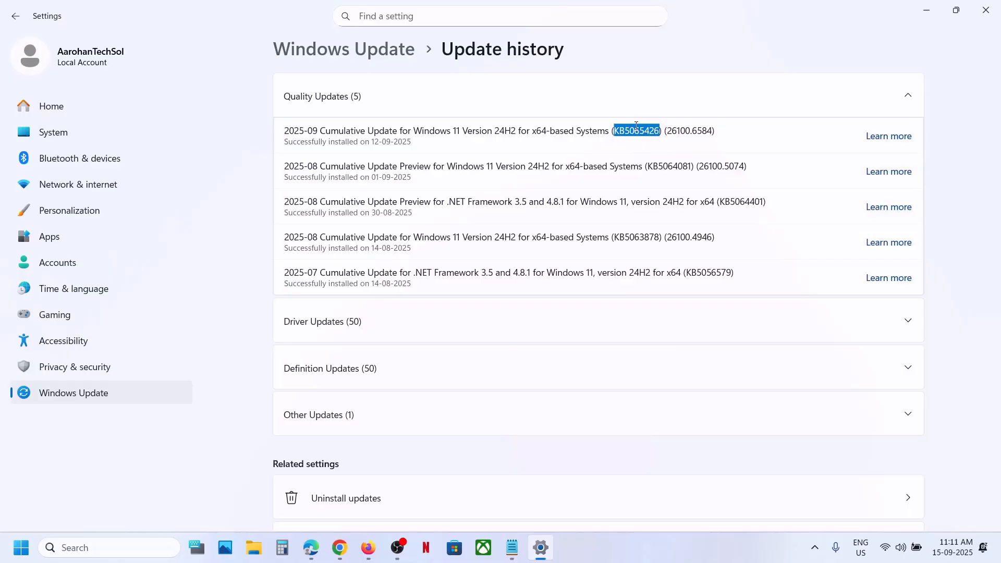
mouse_move(143, 377)
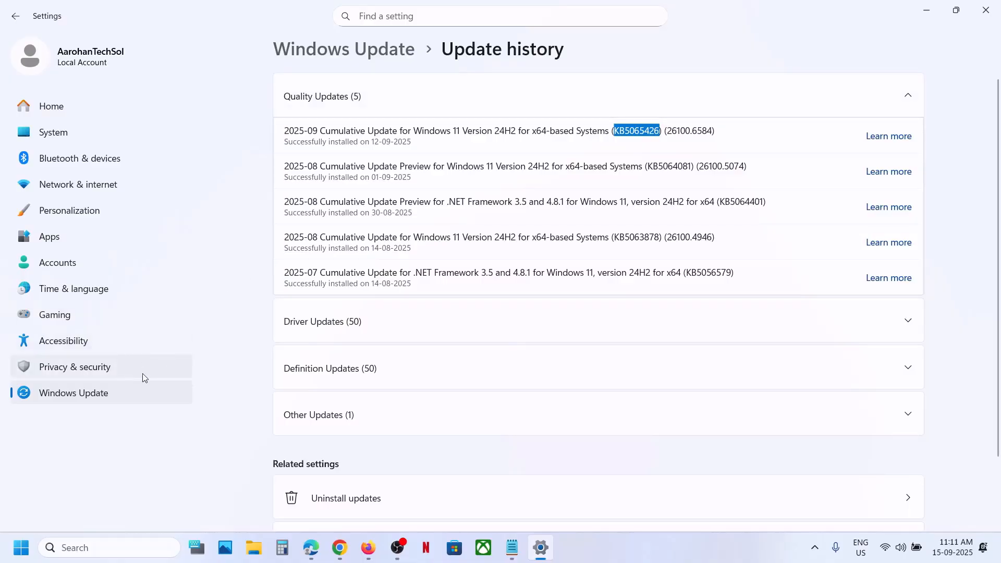
left_click(21, 547)
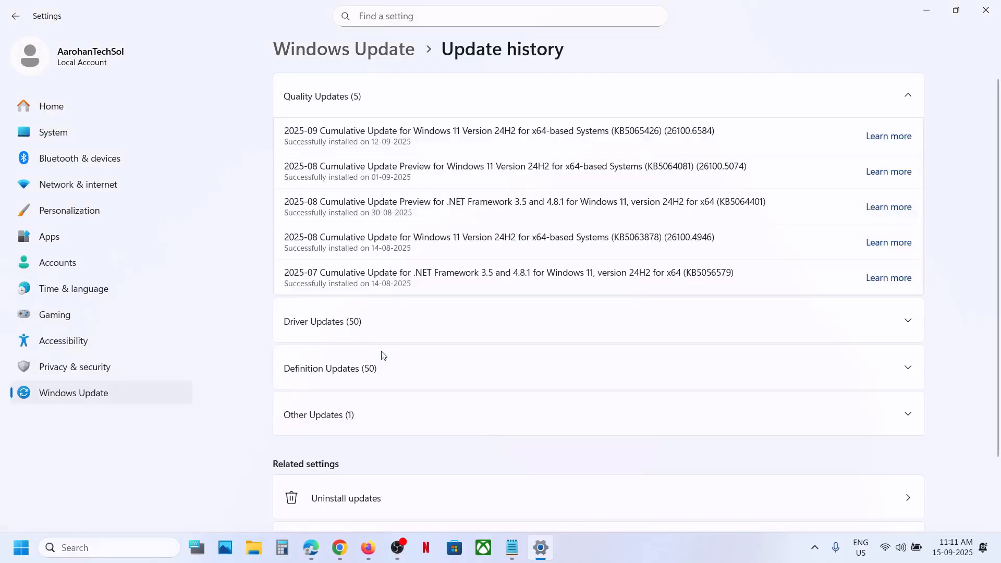
scroll("down", 3)
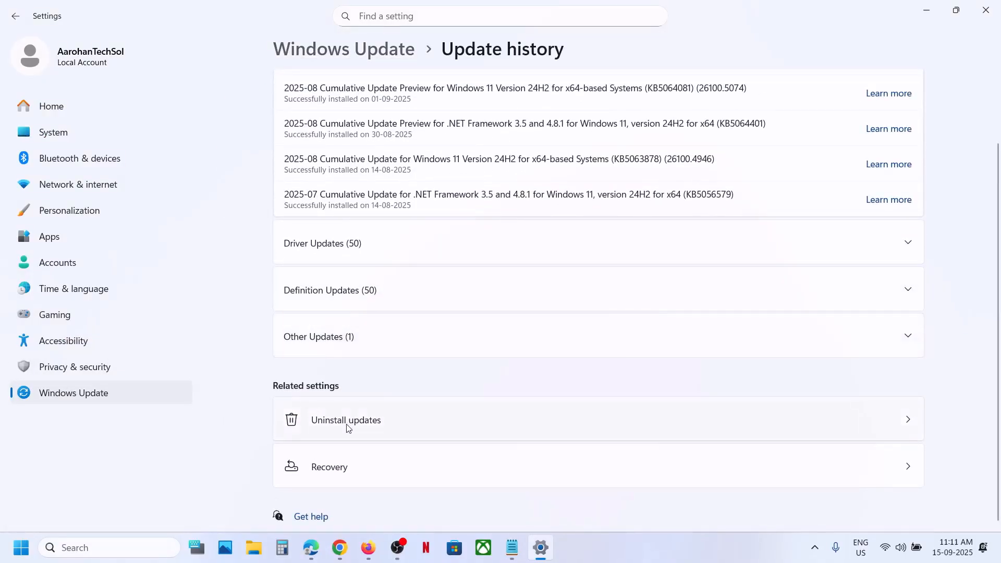
left_click(345, 419)
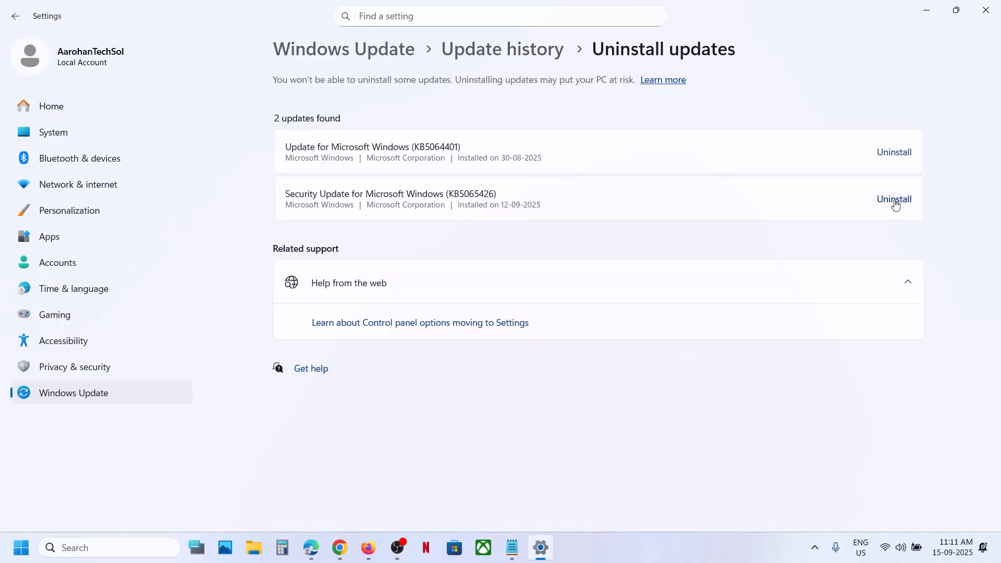
Step: Uninstall Security Update KB5065426 and confirm its removal until a restart is required
left_click(893, 198)
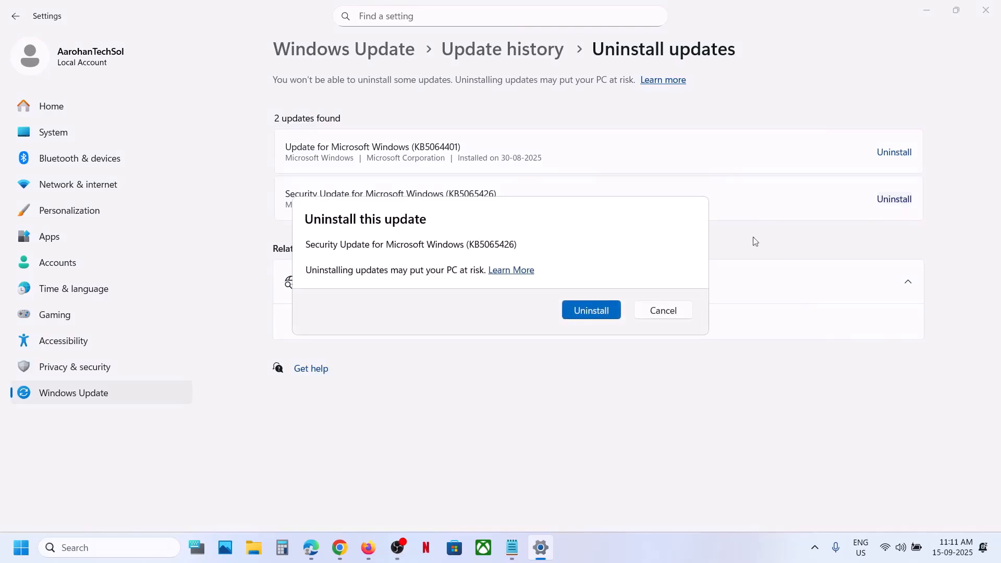
mouse_move(402, 232)
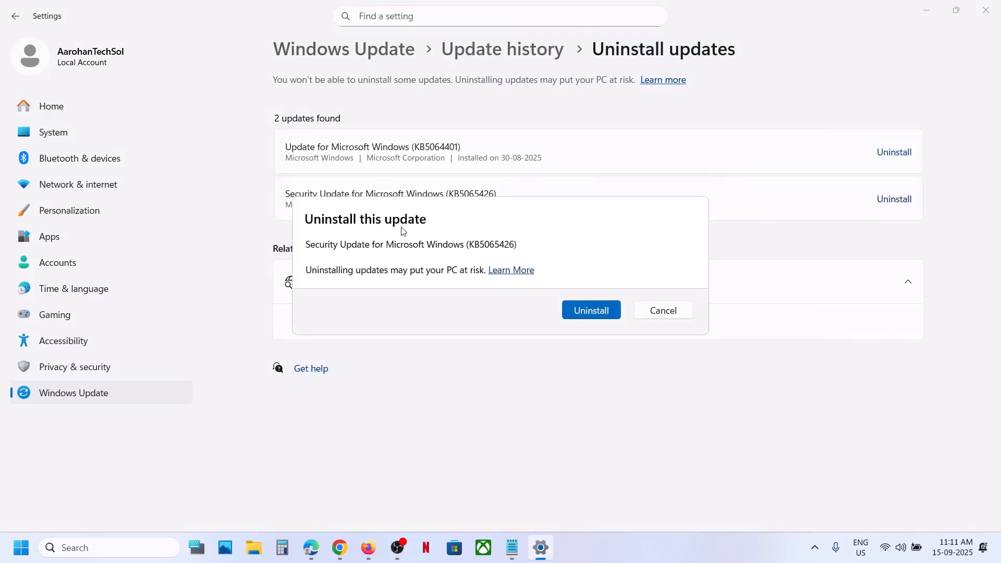
left_click(590, 311)
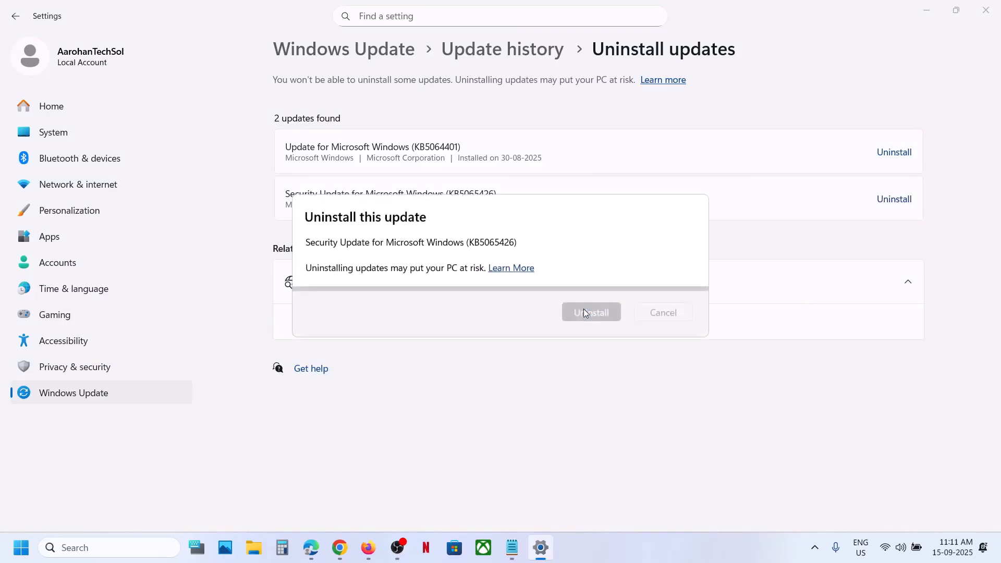
left_click(591, 312)
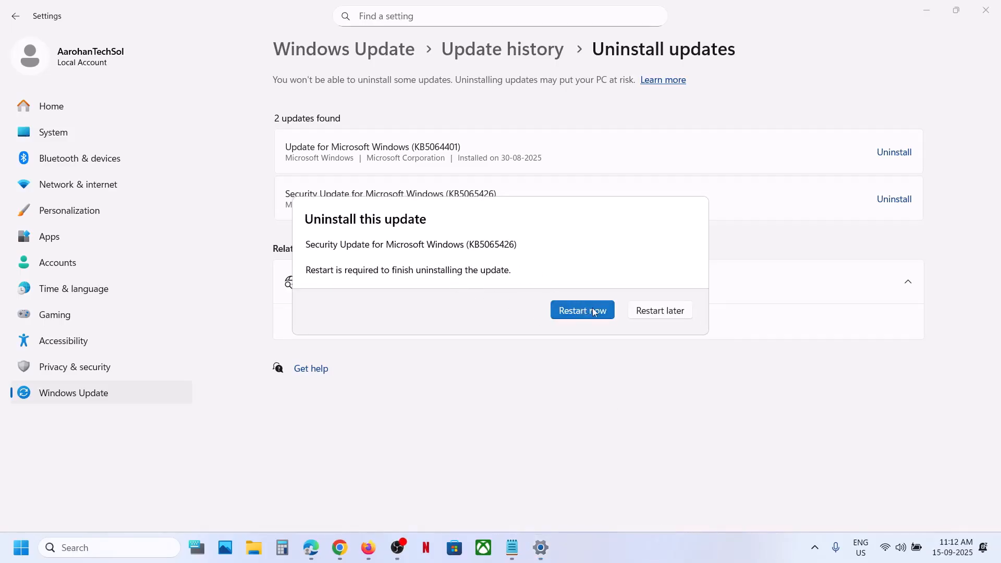
mouse_move(579, 317)
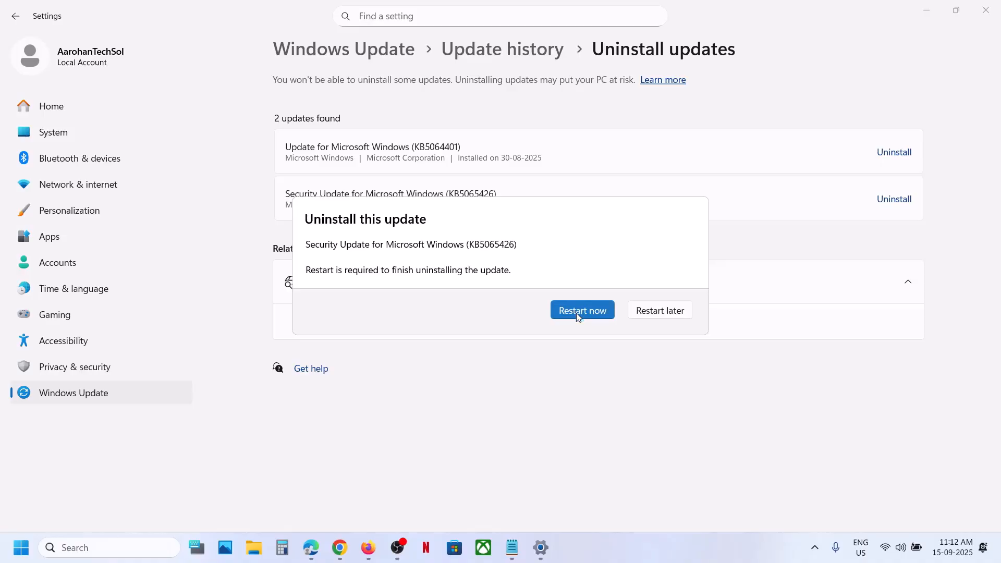
Step: Restart the PC to finish the uninstall, then return to Settings > Windows Update
left_click(660, 311)
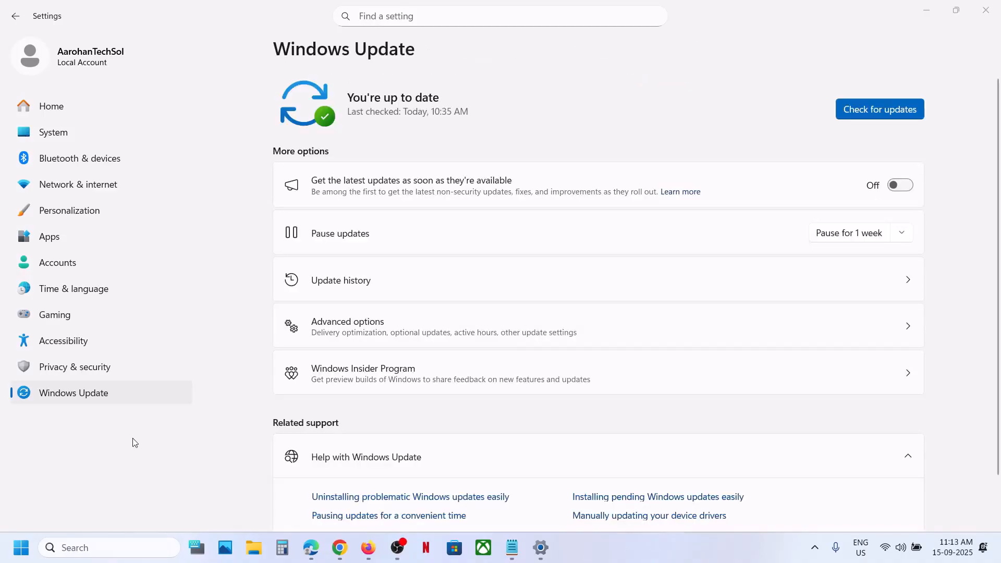
left_click(21, 547)
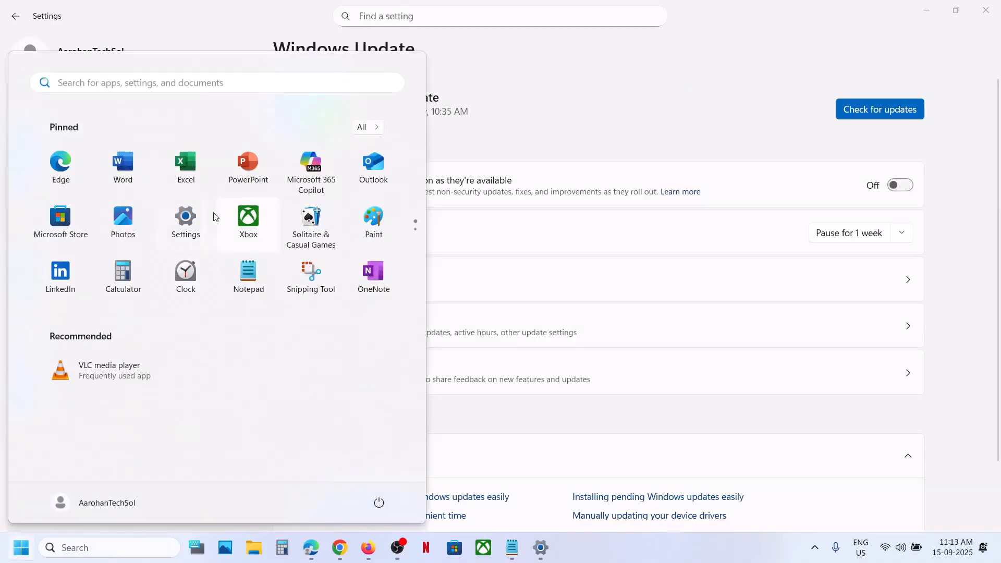
left_click(21, 547)
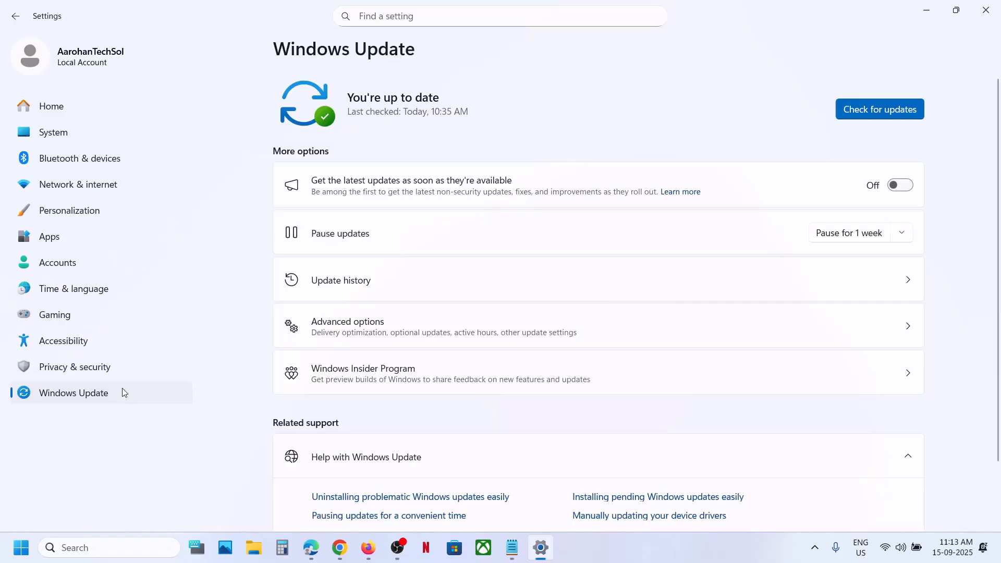
mouse_move(426, 244)
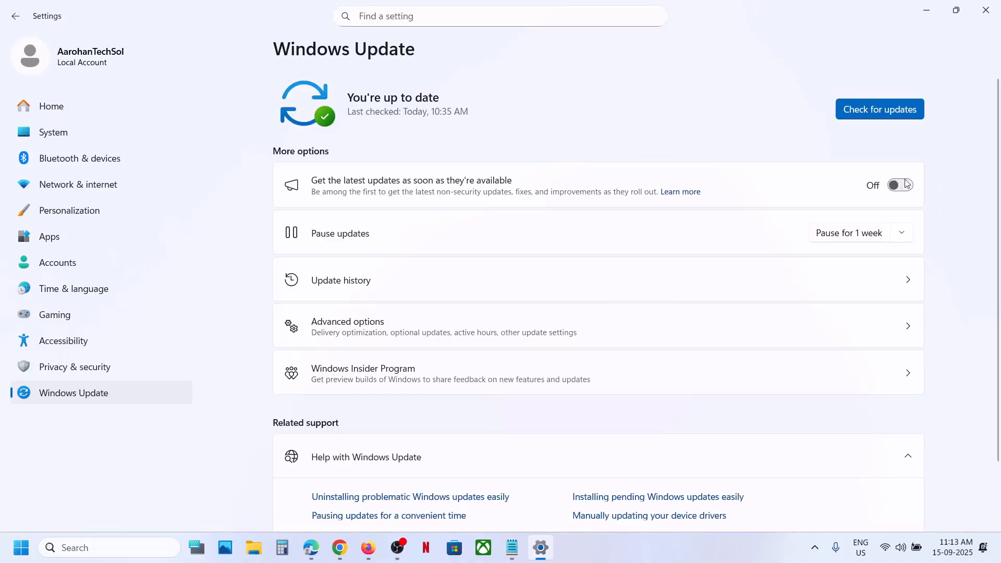
mouse_move(836, 239)
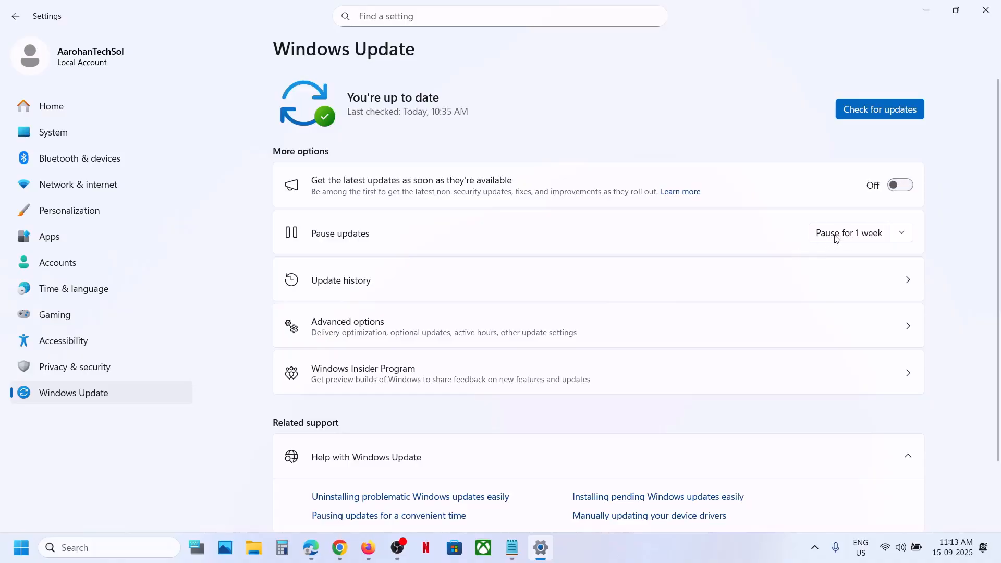
Step: Pause Windows updates for 2 weeks, until 29-09-2025
left_click(901, 232)
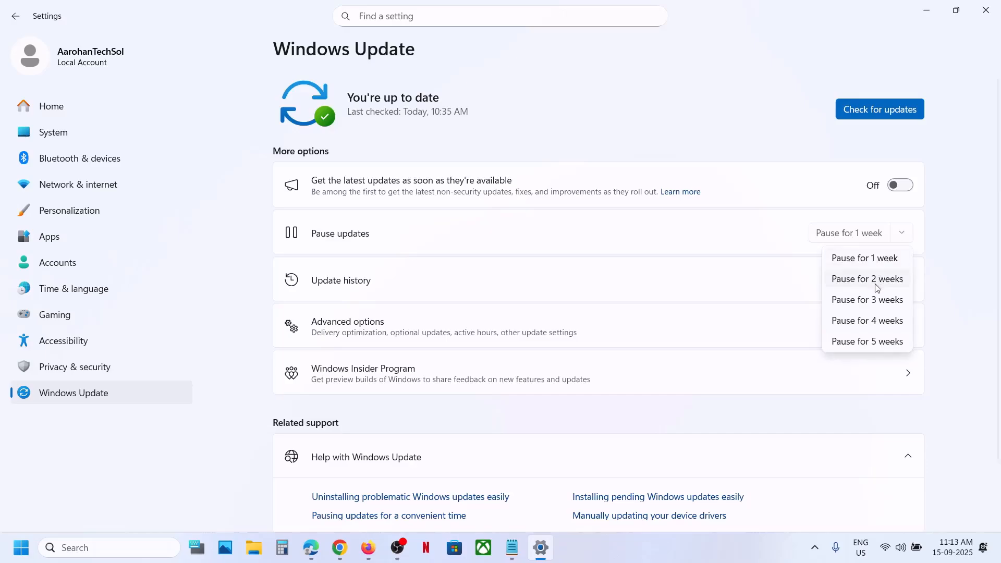
left_click(866, 279)
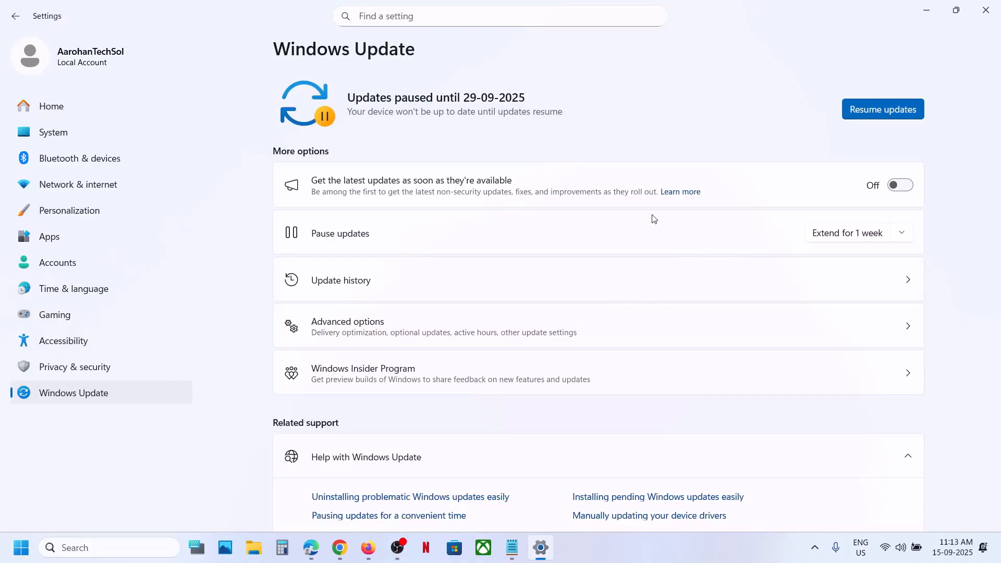
mouse_move(740, 76)
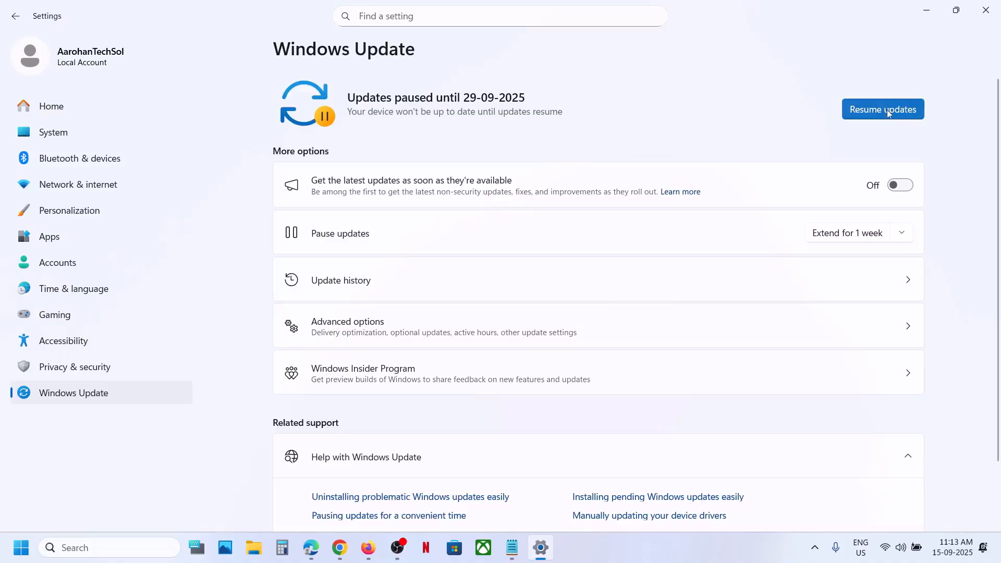
mouse_move(952, 126)
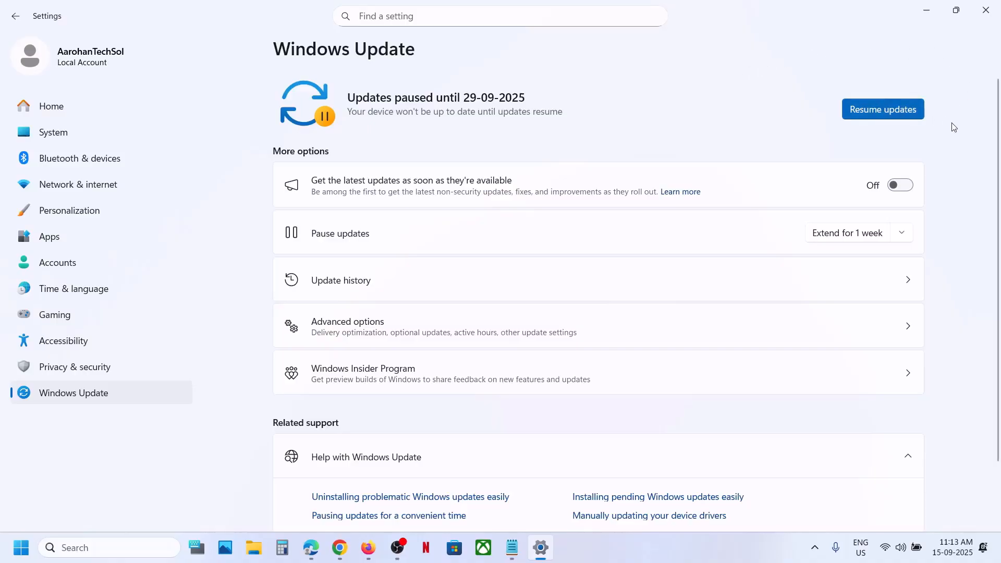